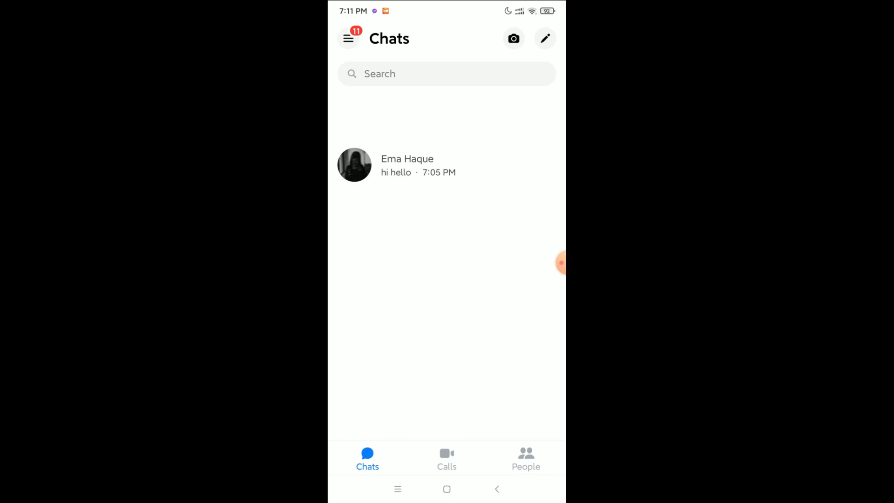
left_click(348, 39)
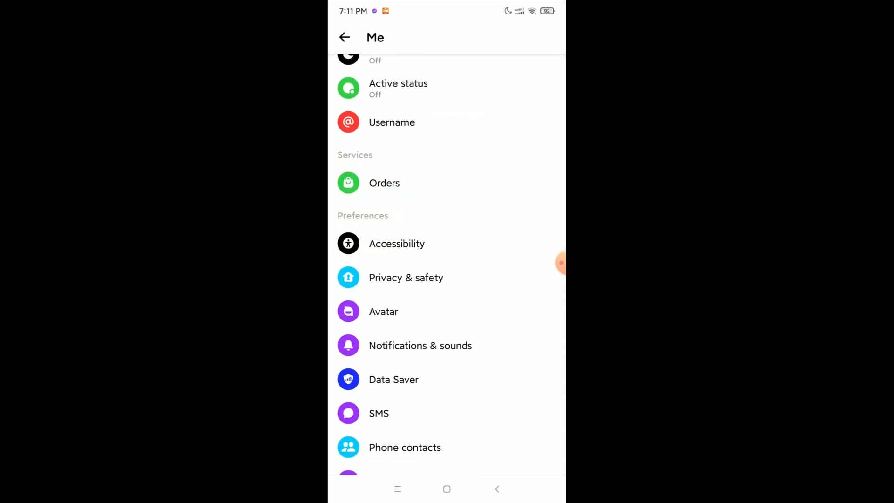
scroll("down", 3)
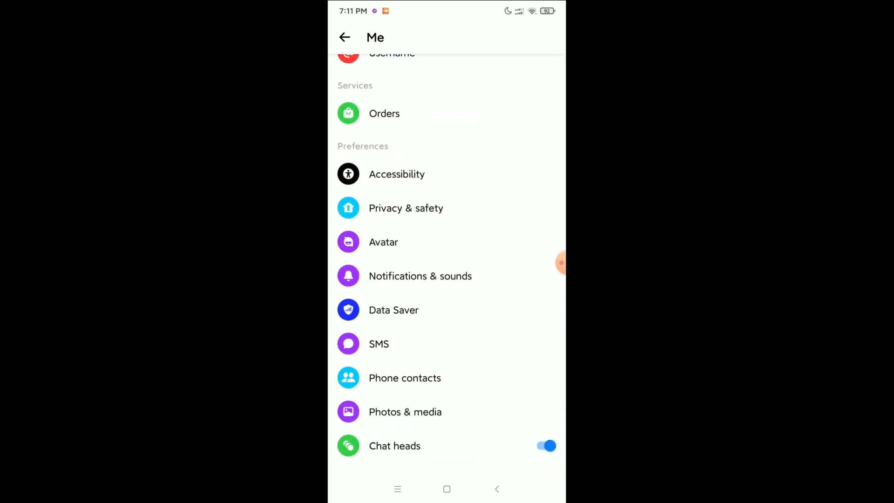
scroll("down", 3)
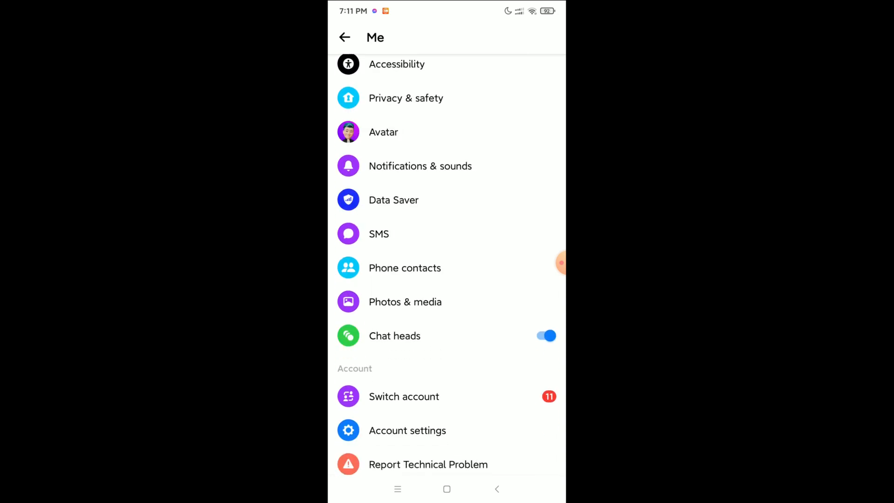
left_click(406, 302)
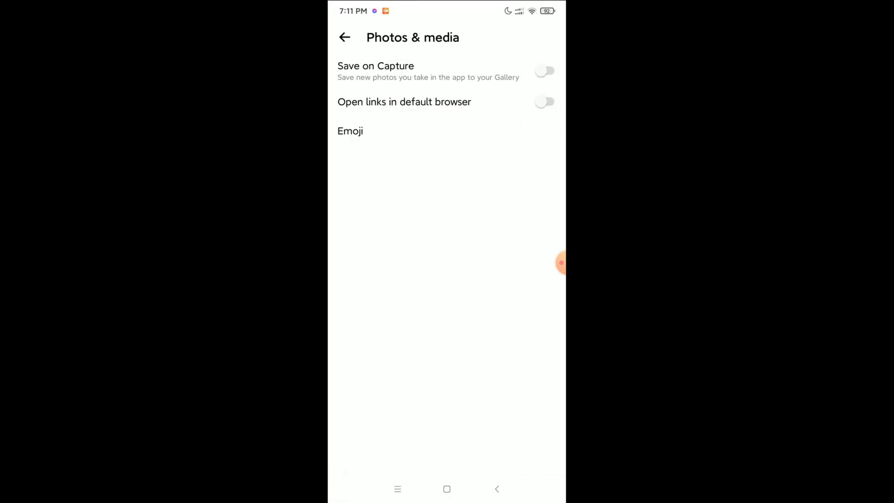
Step: Switch on Save on Capture so in-app photos save to the Gallery
left_click(544, 70)
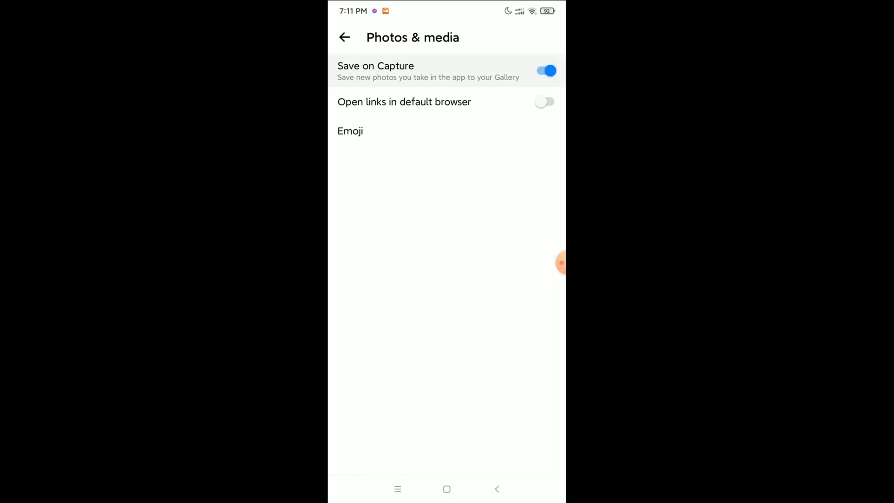